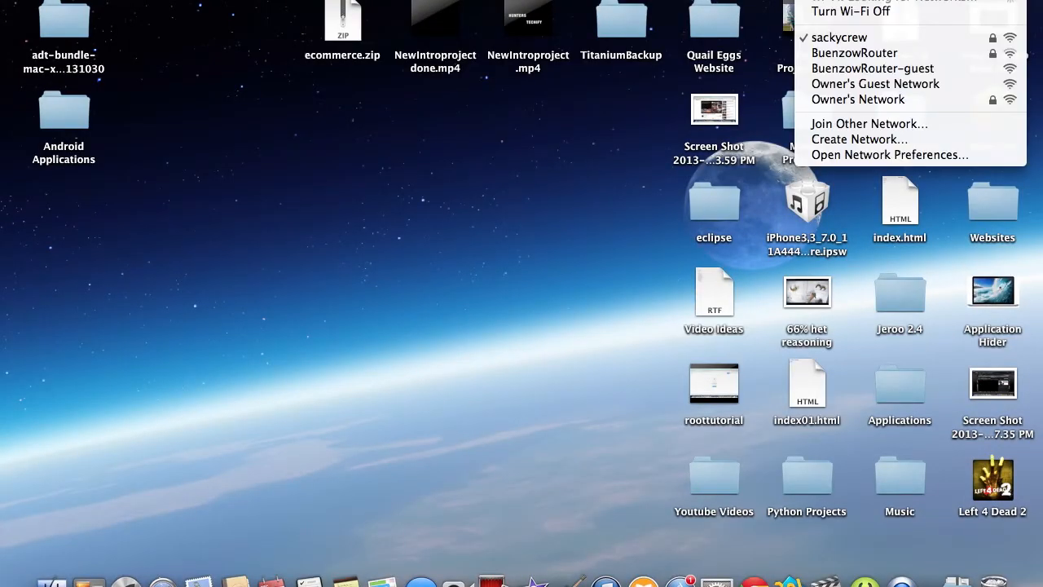
mouse_move(849, 12)
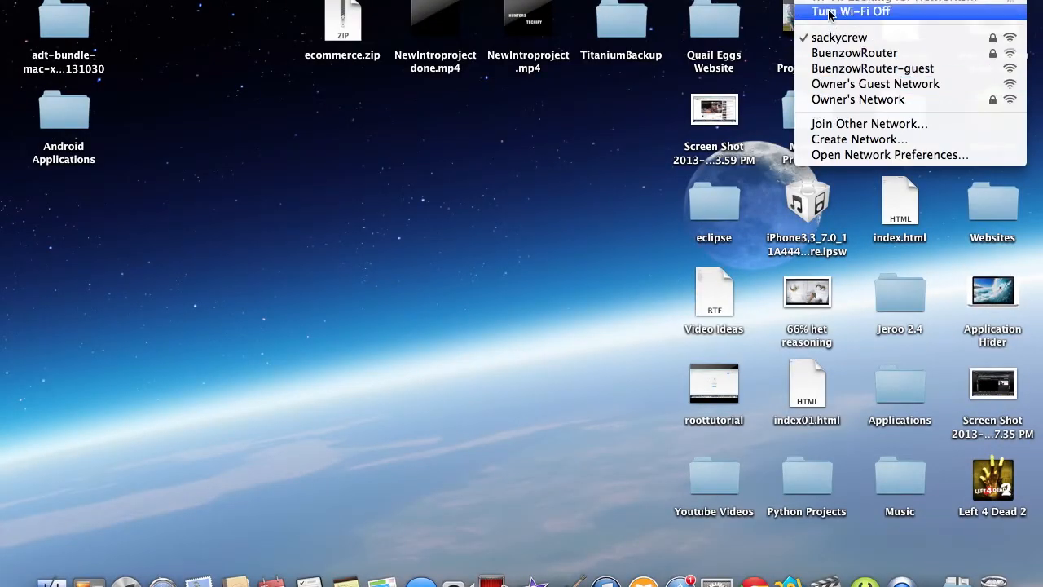
mouse_move(843, 52)
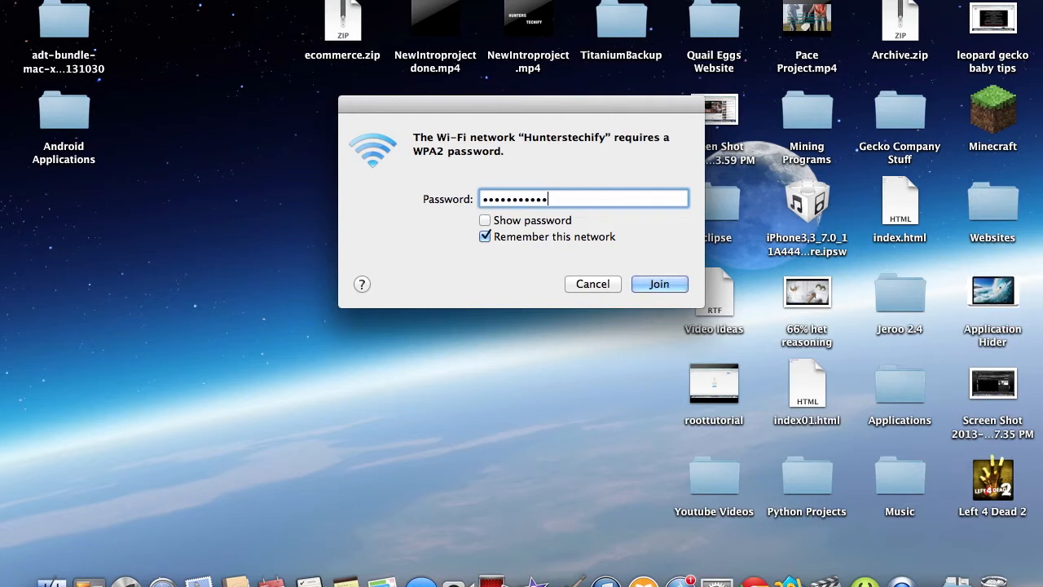
Show the entered WPA2 password to verify it, then join the Hunterstechify network.
left_click(485, 220)
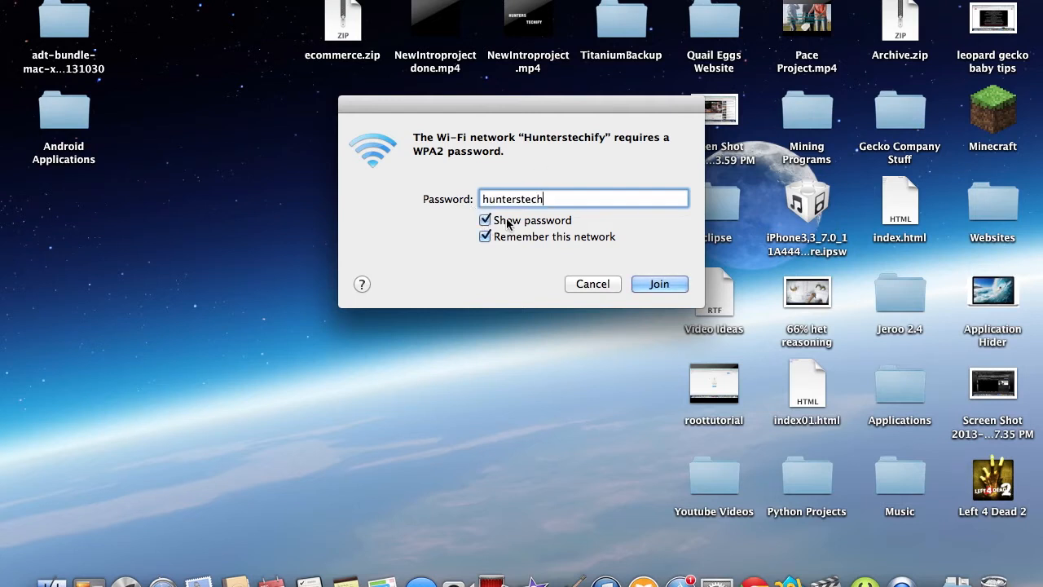
left_click(659, 283)
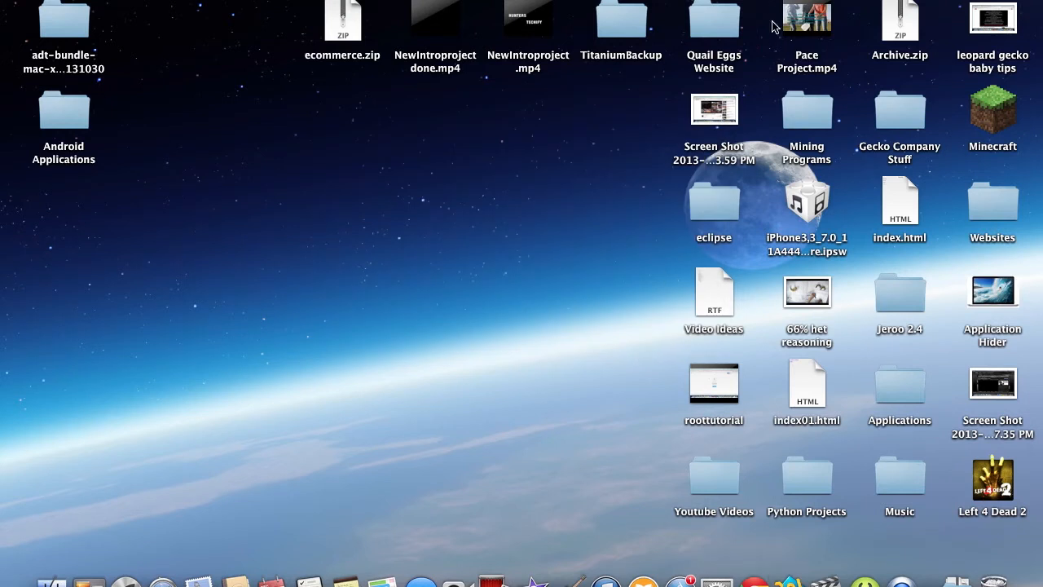
mouse_move(754, 586)
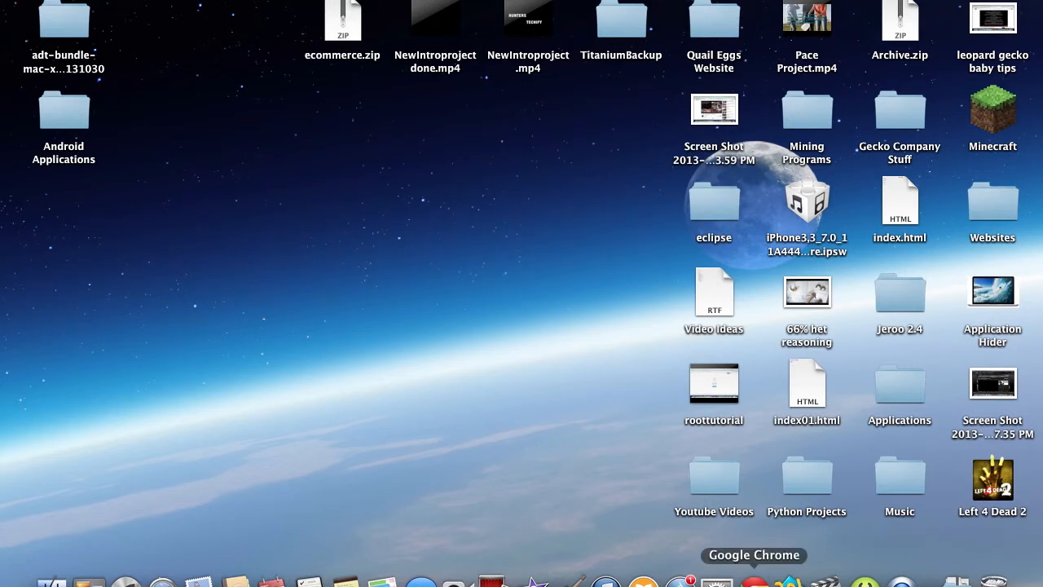
Launch Chrome from the Dock and enter google.com in the address bar.
left_click(753, 581)
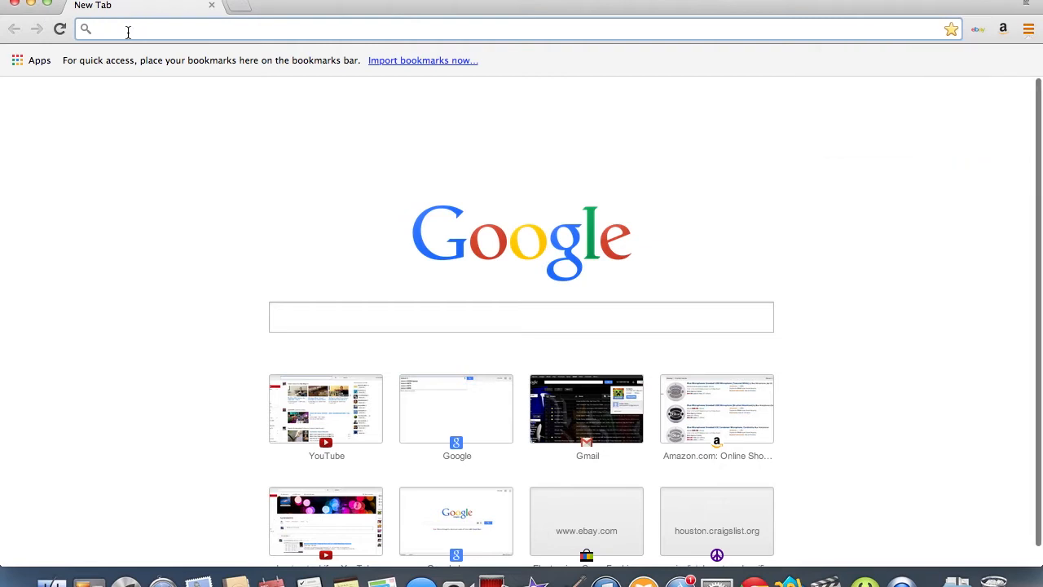
type("google.com")
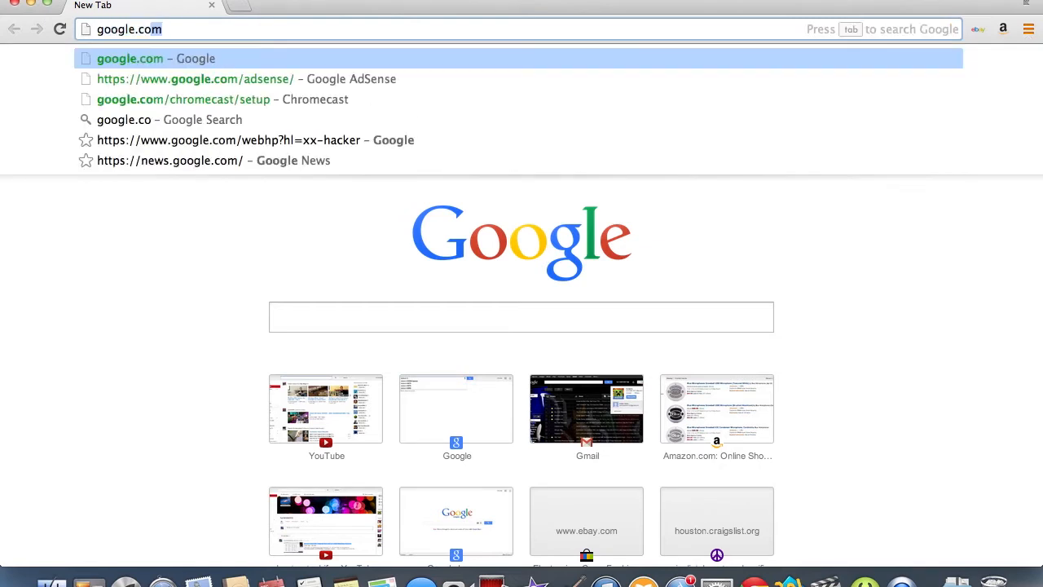